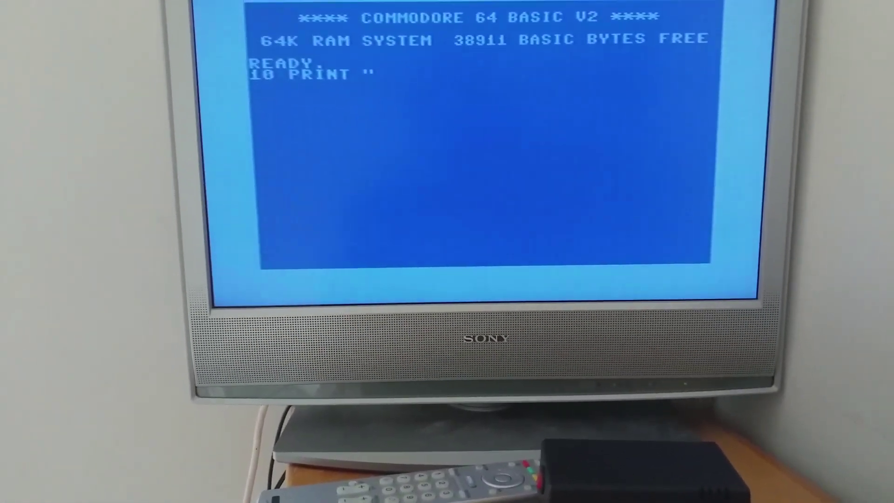
type("PETER")
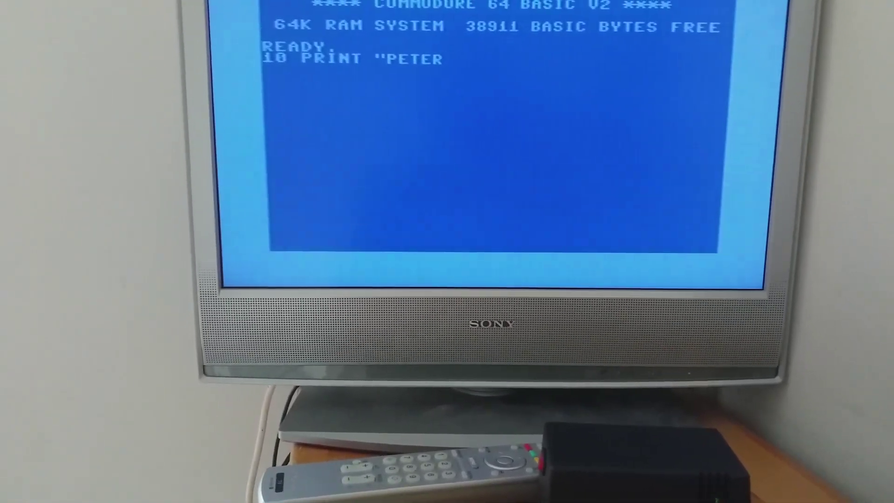
type("\"")
type("20 G")
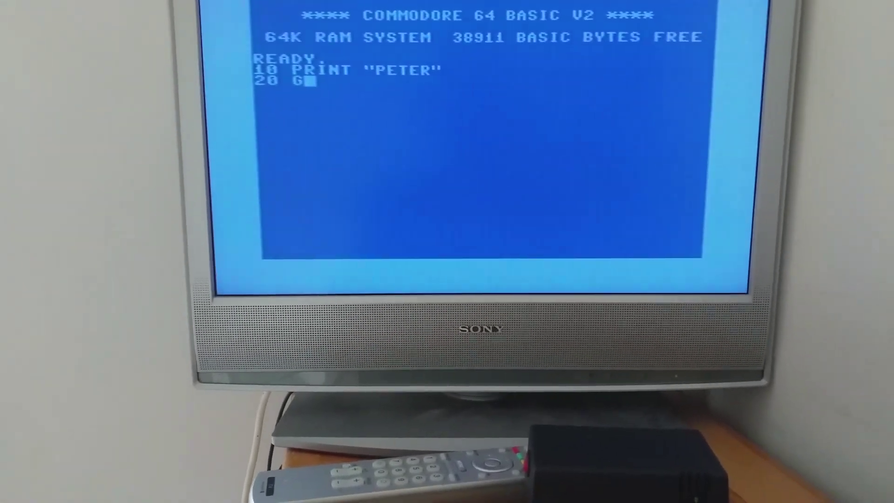
type("OTO1")
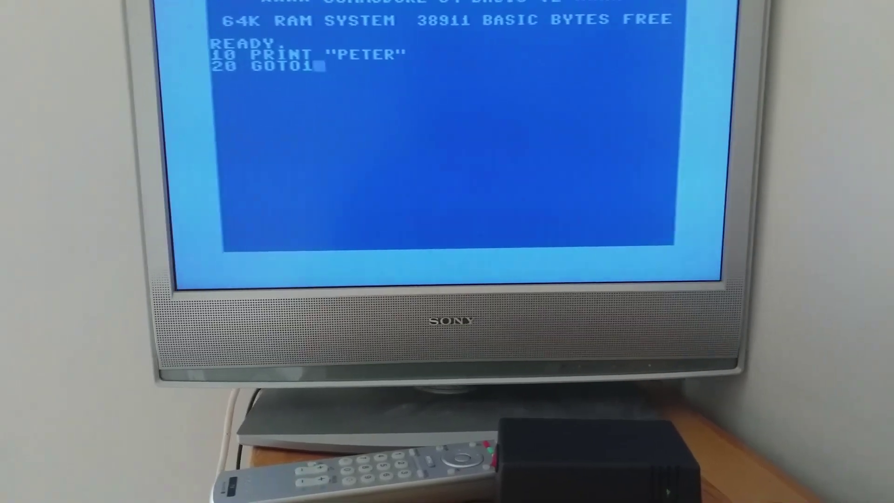